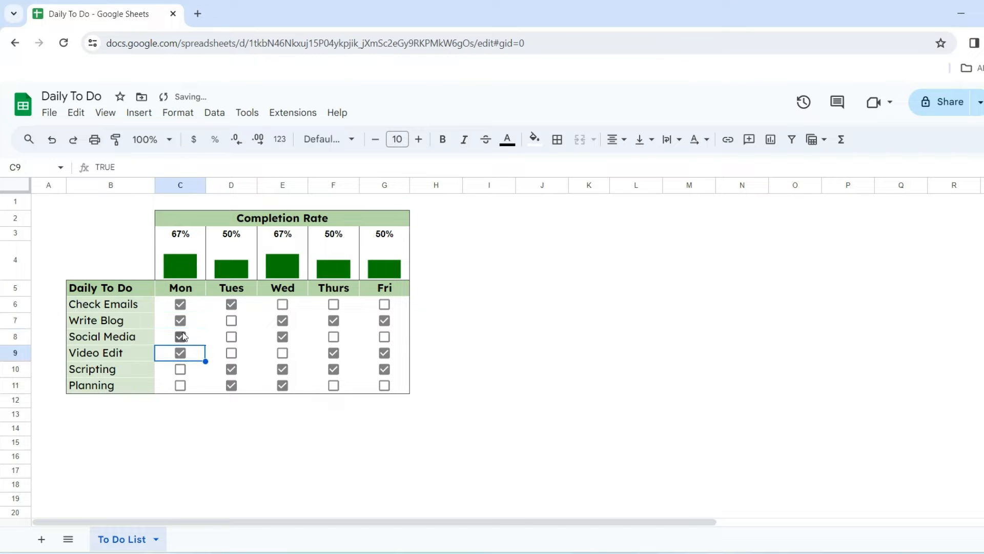
# Tick Monday's Scripting checkbox, raising Monday's completion rate to 83%.
pyautogui.click(180, 370)
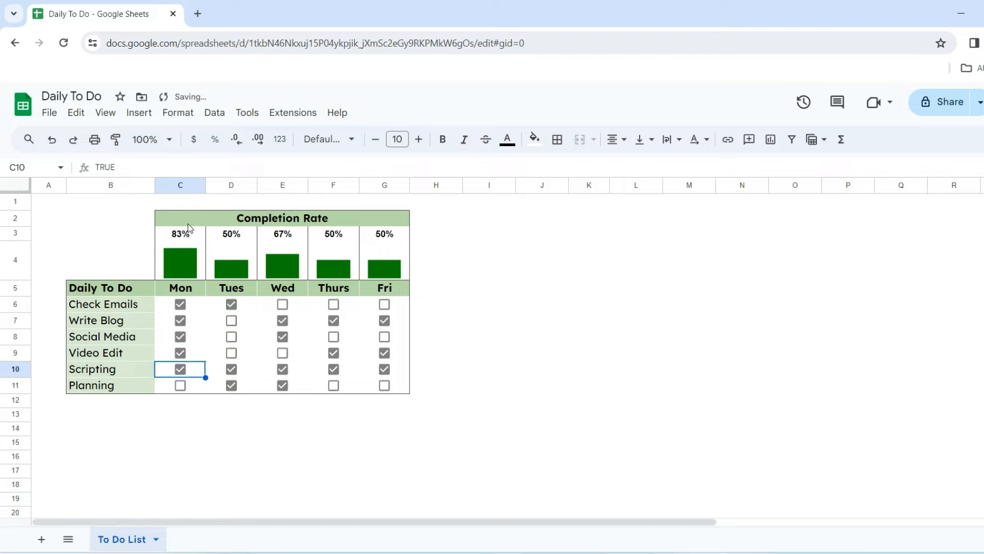
pyautogui.moveTo(462, 371)
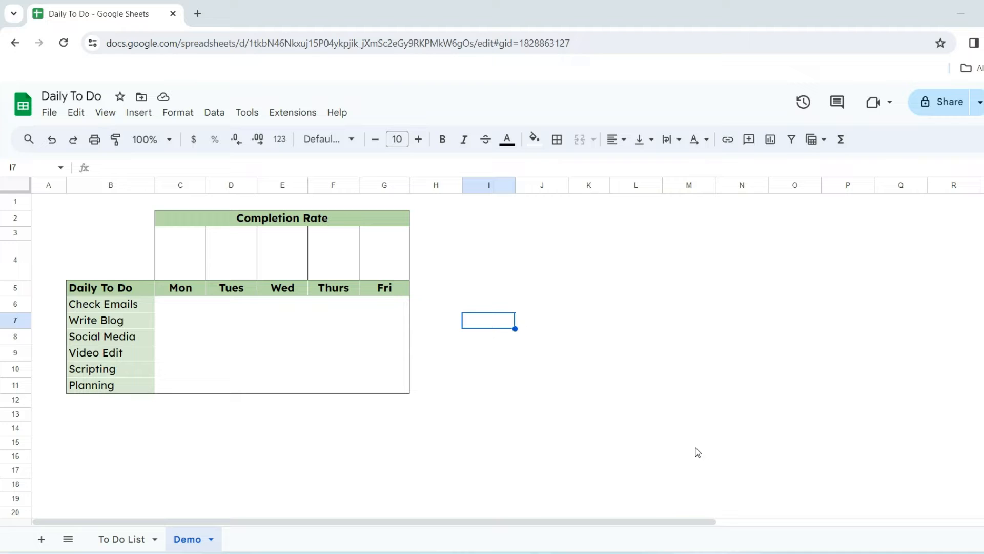
pyautogui.moveTo(249, 325)
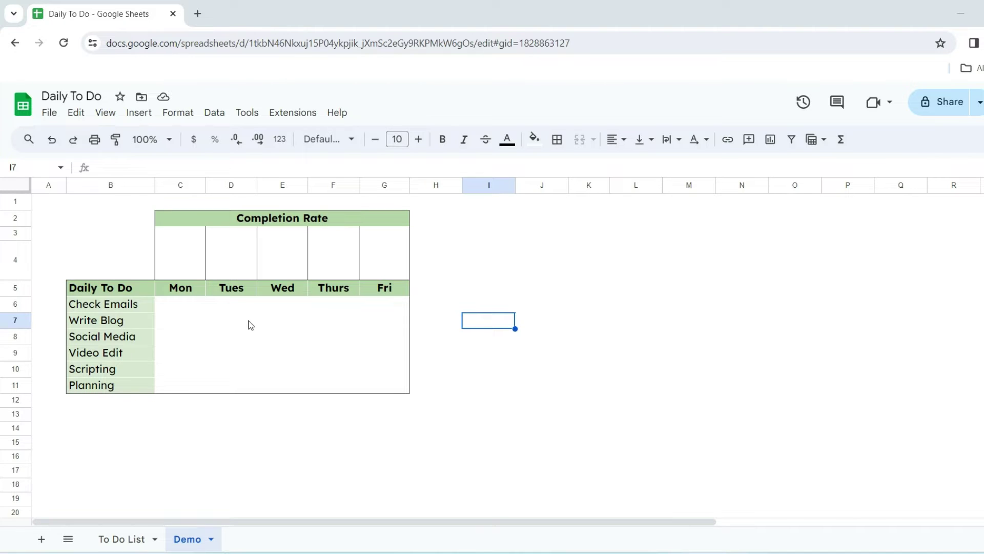
pyautogui.moveTo(261, 421)
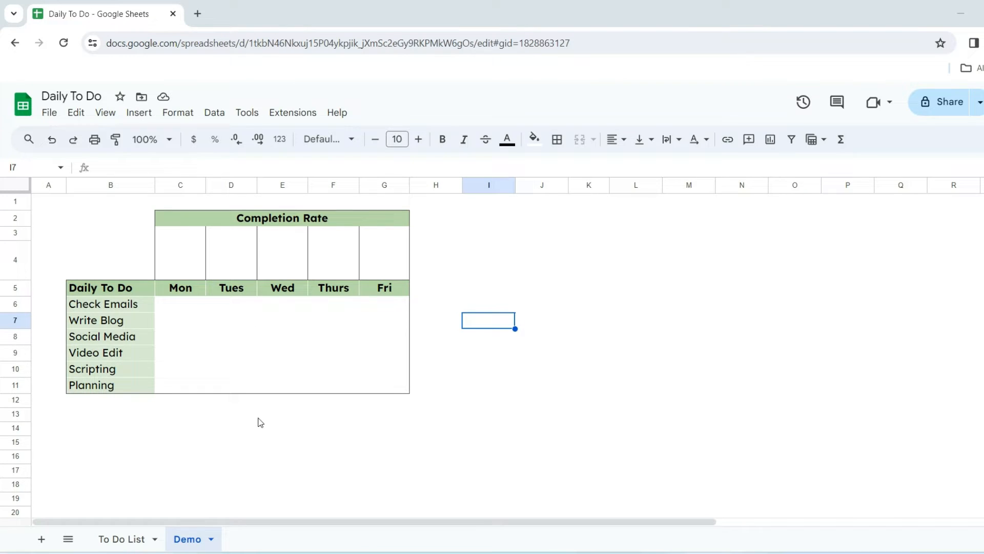
# Fill the Mon–Fri task grid C6:G11 with unticked checkboxes via Insert > Checkbox.
pyautogui.click(180, 320)
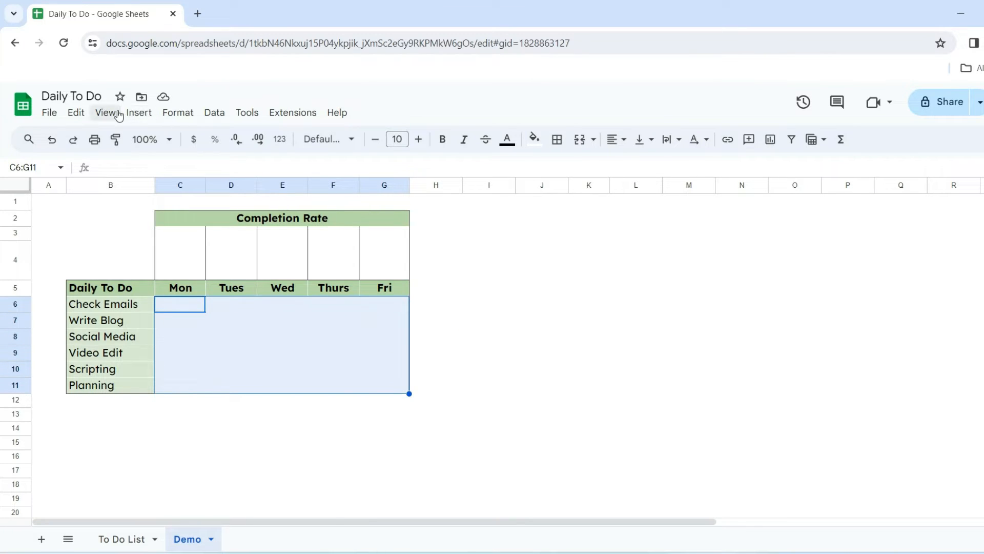
pyautogui.click(139, 112)
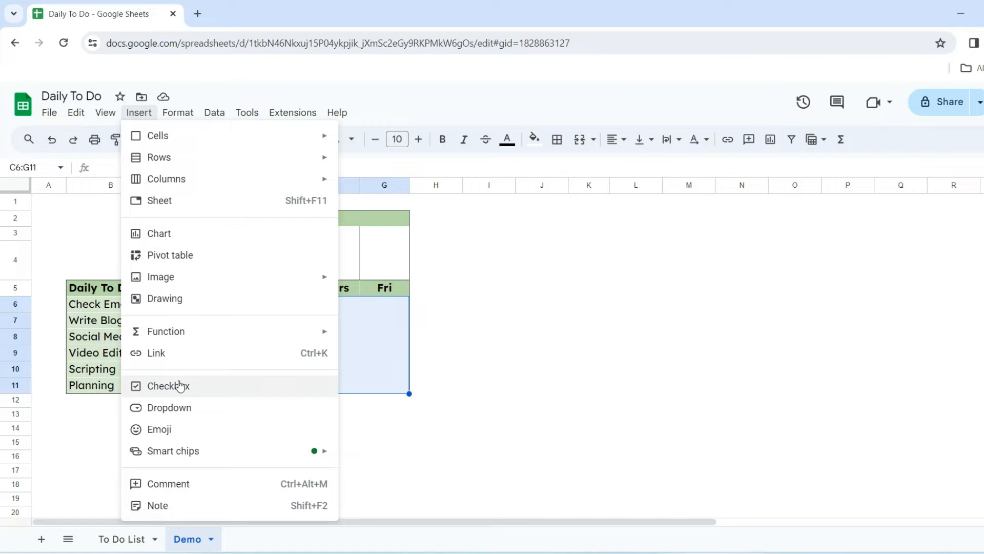
pyautogui.click(168, 386)
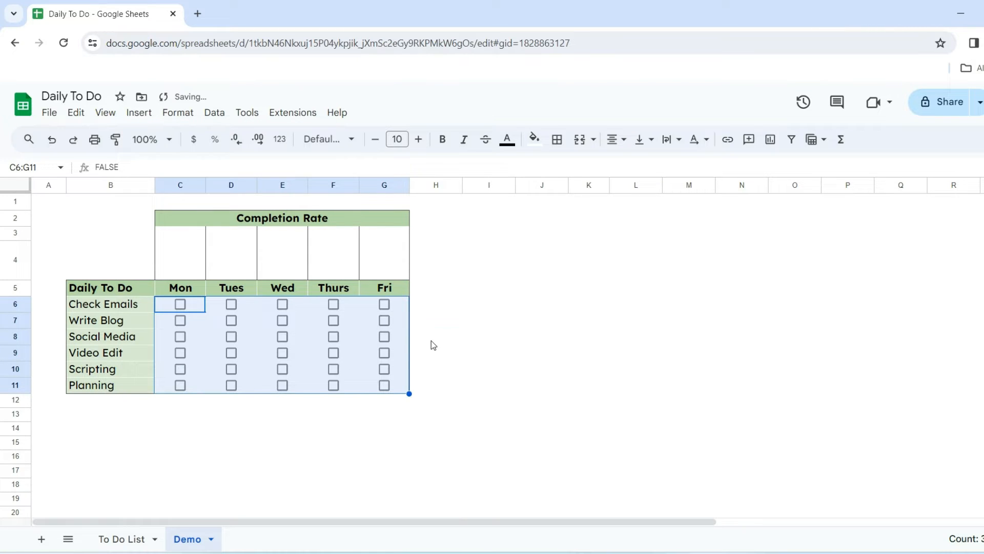
pyautogui.click(436, 337)
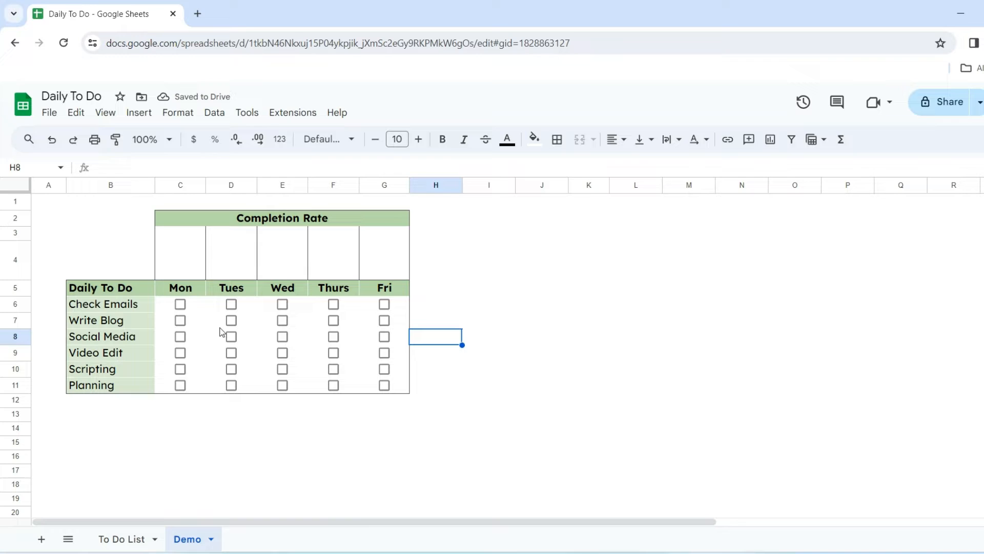
pyautogui.click(436, 303)
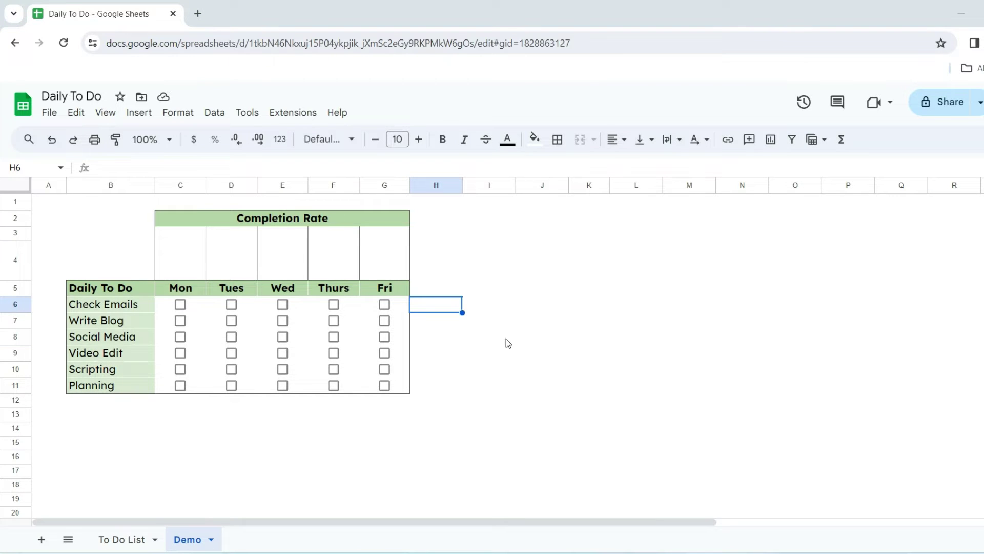
pyautogui.moveTo(190, 236)
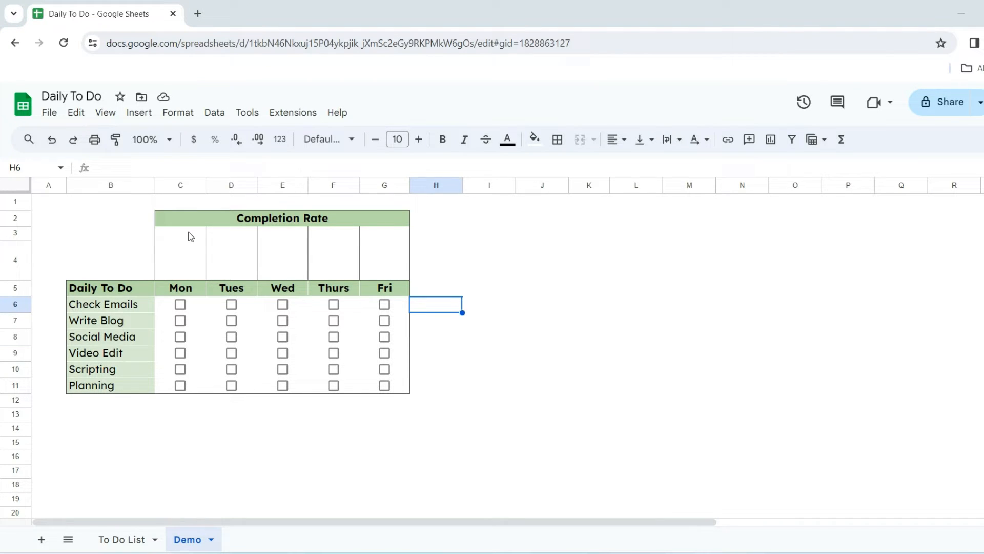
pyautogui.moveTo(189, 311)
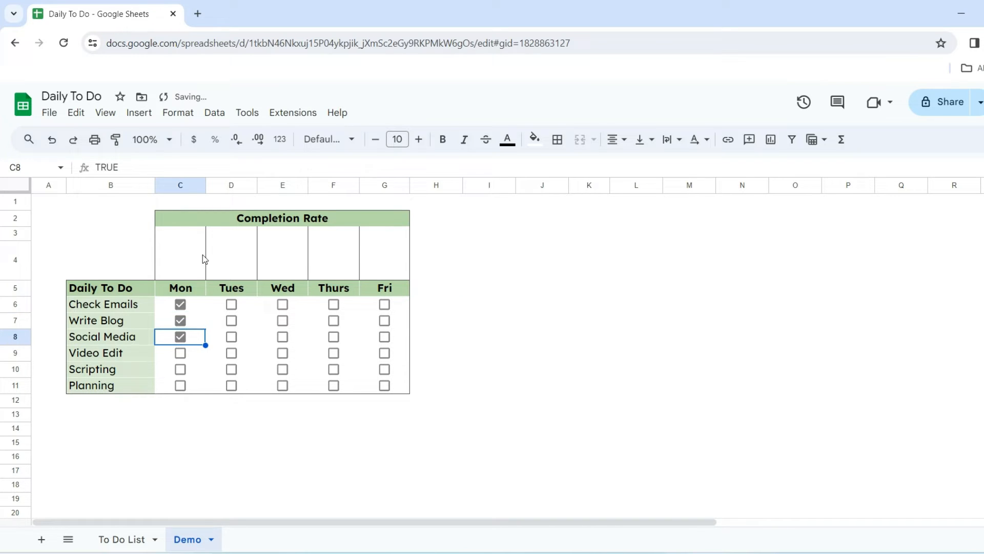
pyautogui.moveTo(192, 240)
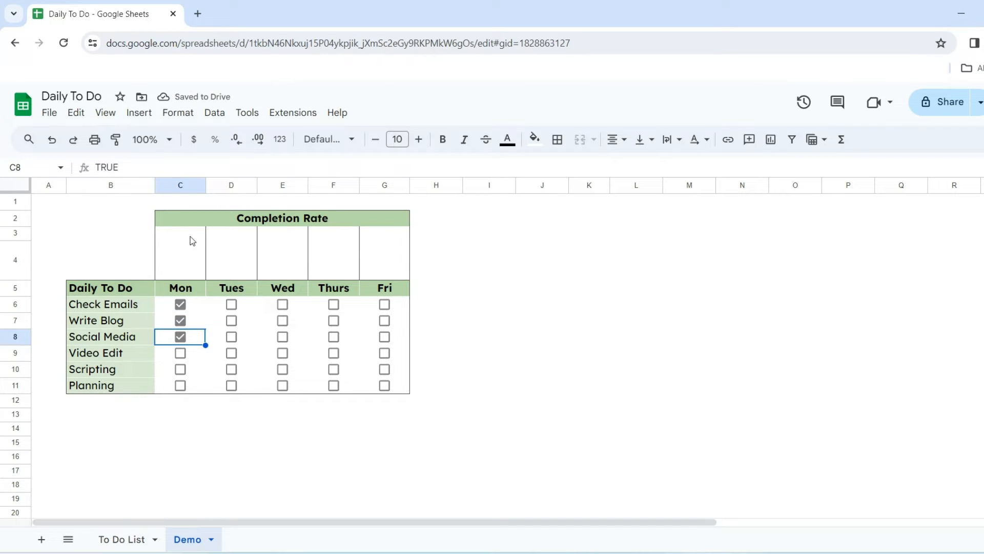
# Enter =COUNTIF(C6:C11,TRUE) in C3 to count Monday's ticked tasks.
pyautogui.click(181, 240)
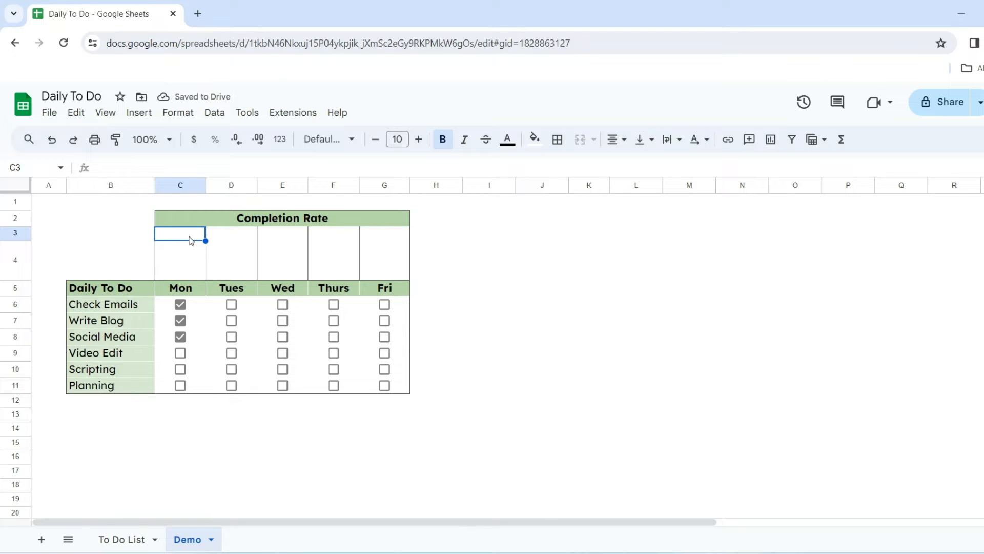
pyautogui.write('=C')
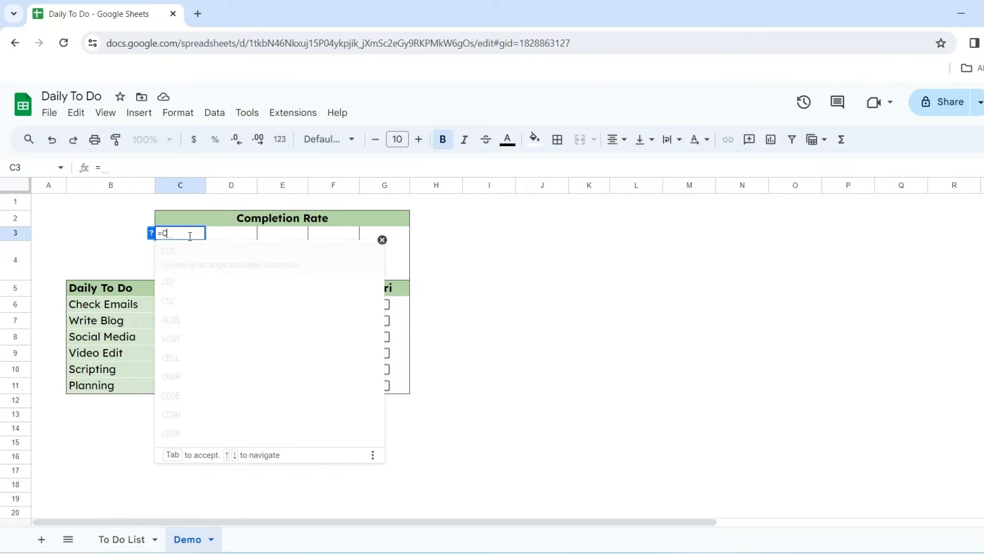
pyautogui.write('OUNTIF(C6:C10')
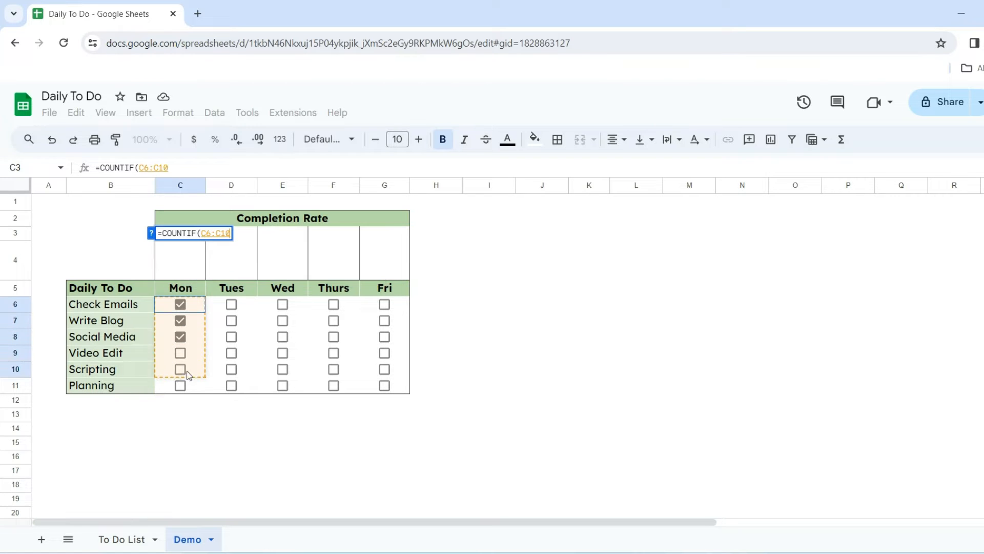
pyautogui.write('1,TRUE')
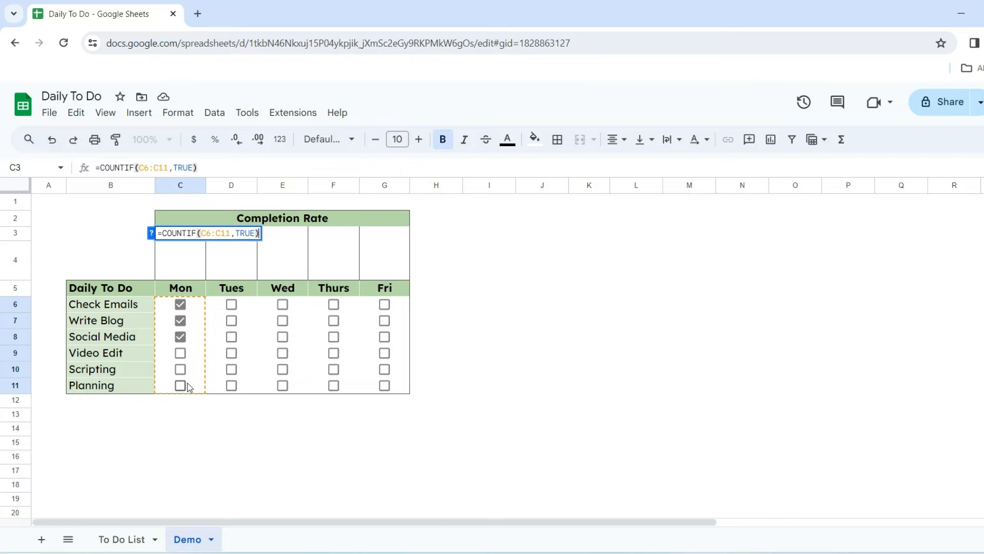
pyautogui.moveTo(184, 306)
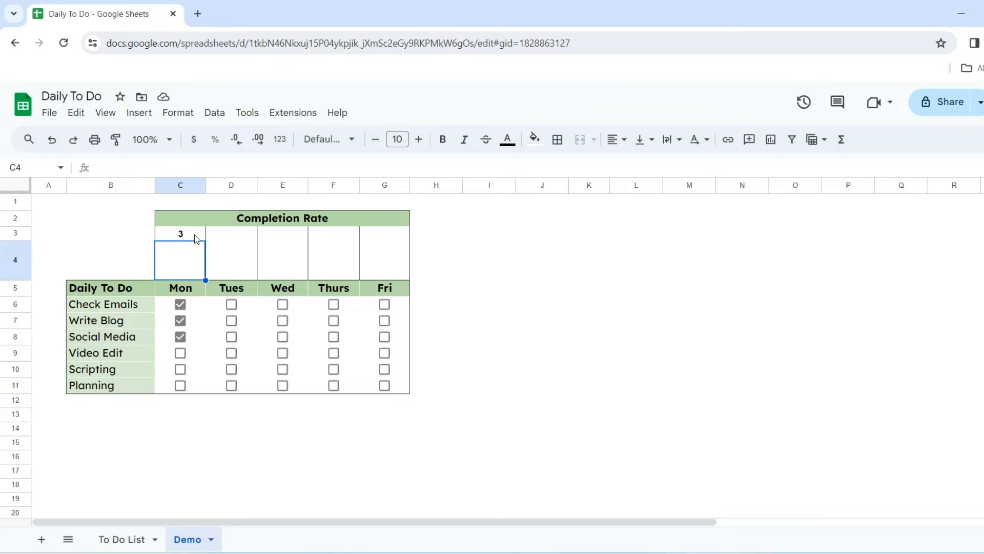
# Extend C3's formula with /COUNTA(C6:C11) so it yields Monday's completion ratio, 1.
pyautogui.click(181, 233)
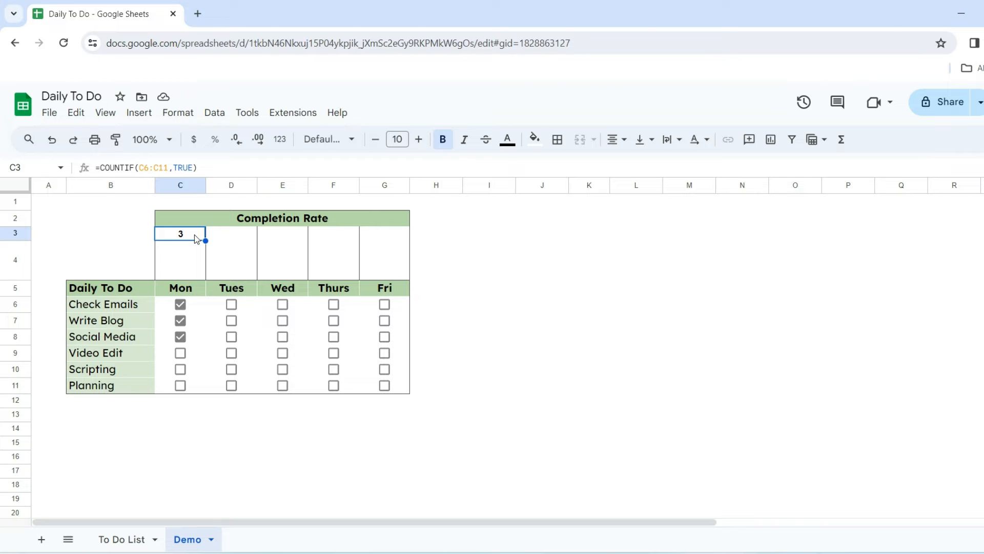
pyautogui.doubleClick(180, 233)
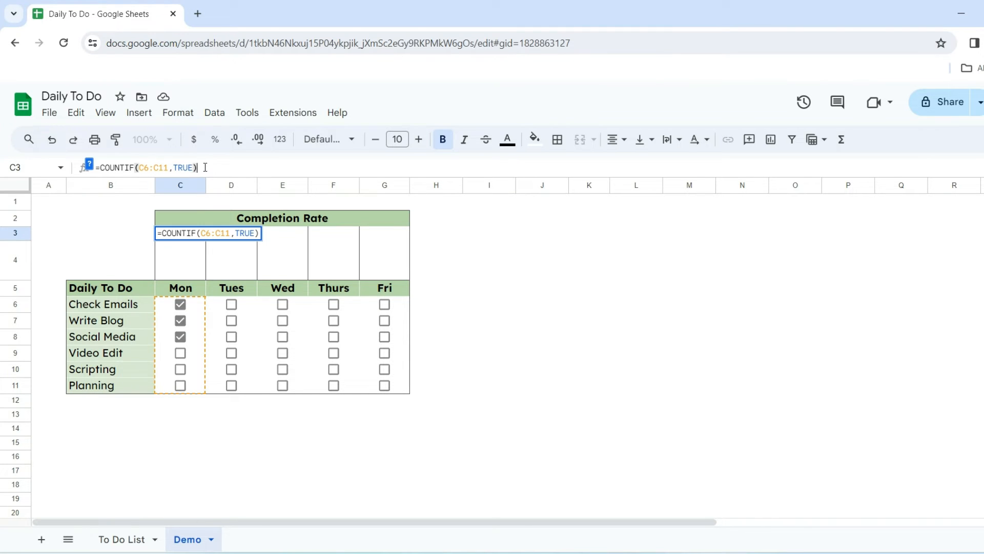
pyautogui.write('/')
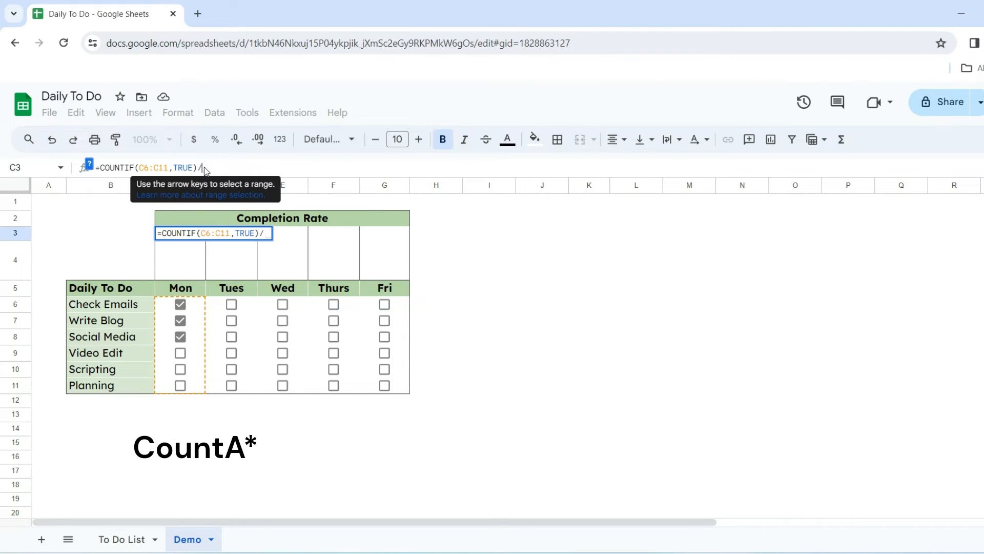
pyautogui.write('COUNTA(C6')
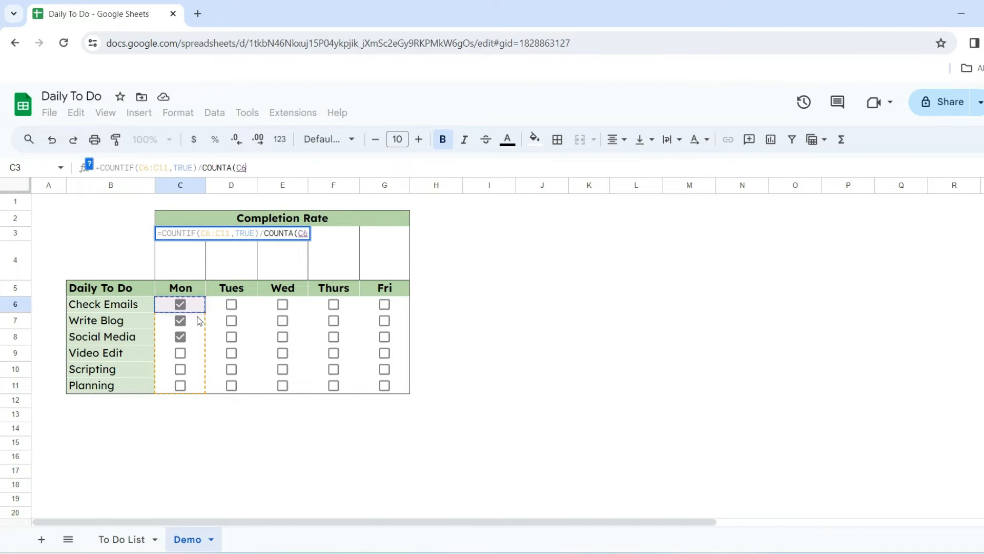
pyautogui.write(':C11)')
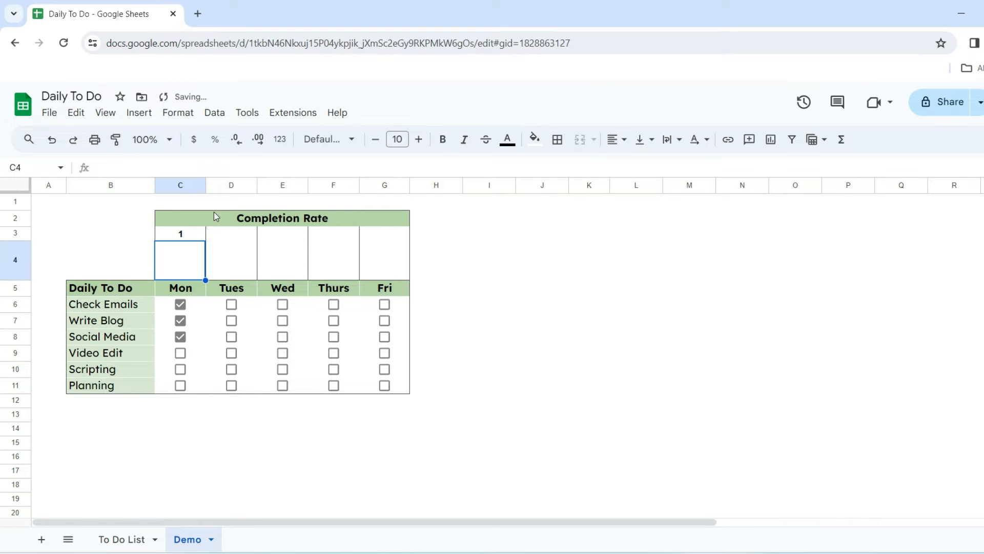
# Format C3 as a whole-number percentage with no decimal places.
pyautogui.click(180, 233)
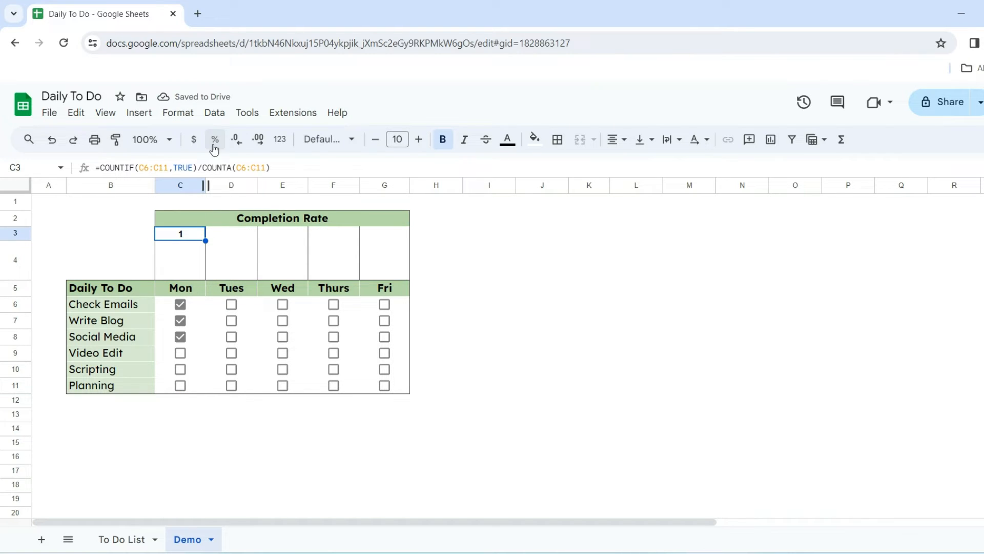
pyautogui.click(215, 140)
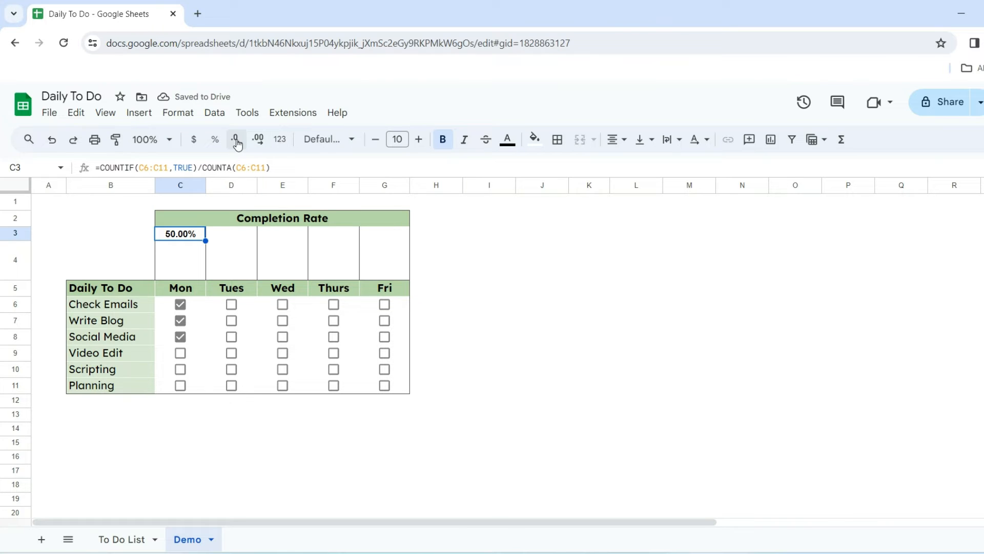
pyautogui.click(235, 139)
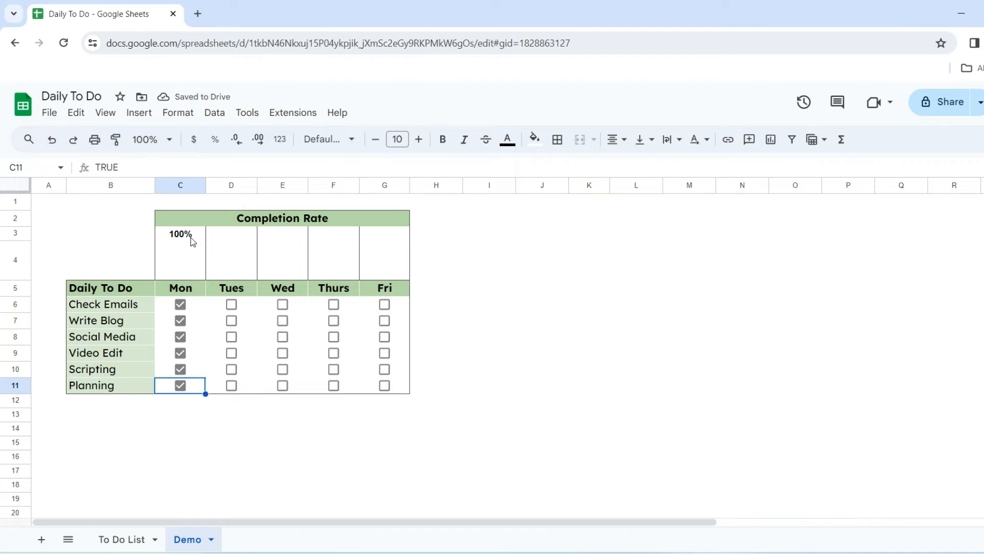
# Copy the completion formula from C3 across to G3 and tick Tuesday's Check Emails.
pyautogui.click(181, 233)
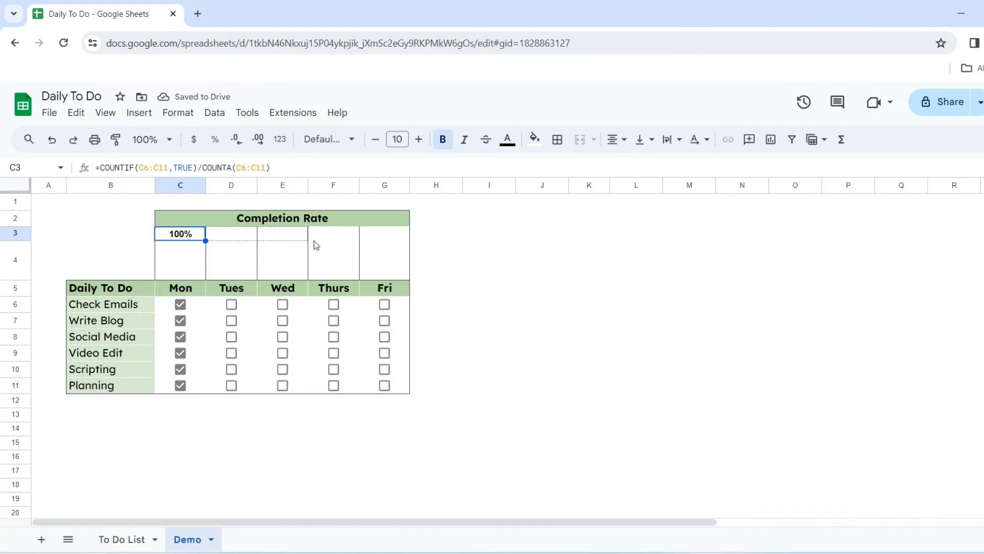
pyautogui.moveTo(181, 233); pyautogui.dragTo(384, 233)
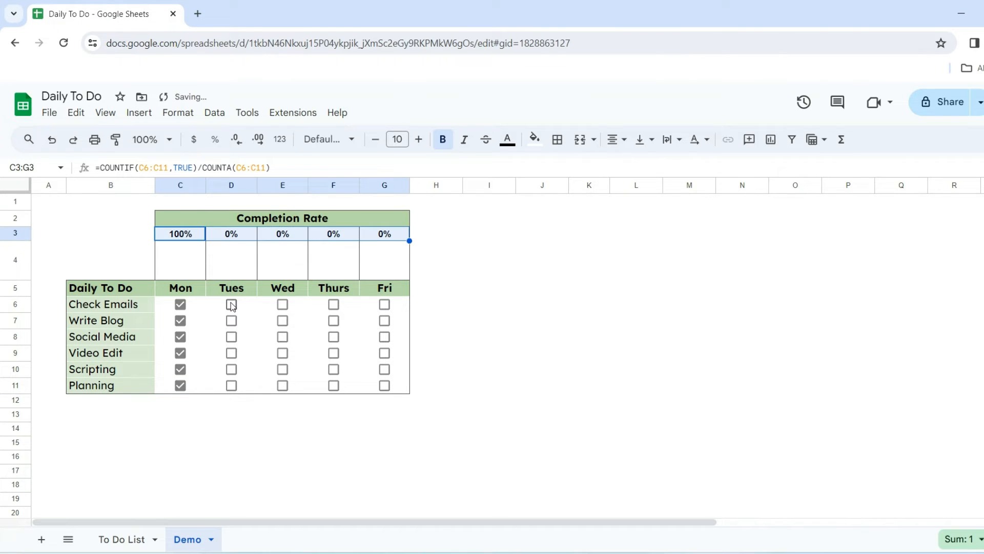
pyautogui.click(282, 336)
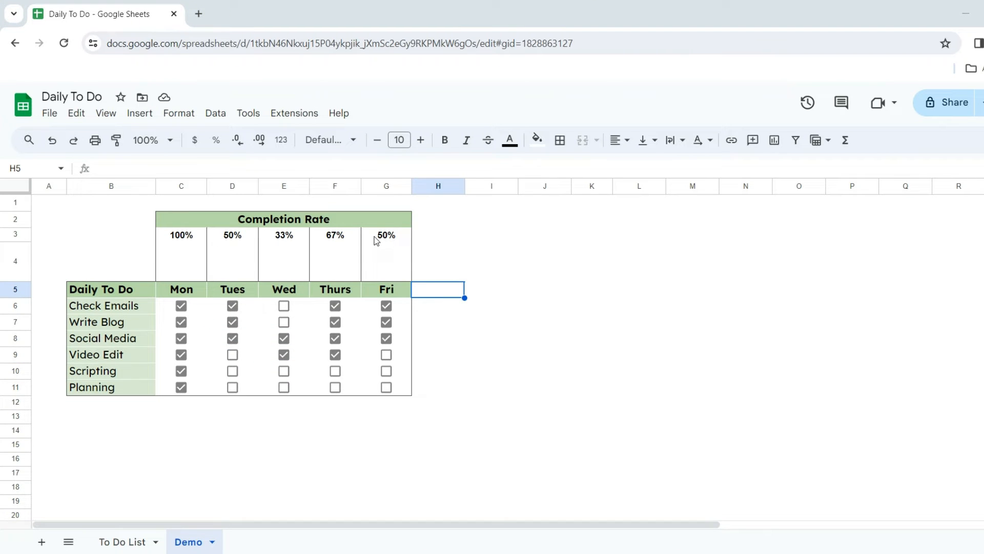
pyautogui.moveTo(192, 250)
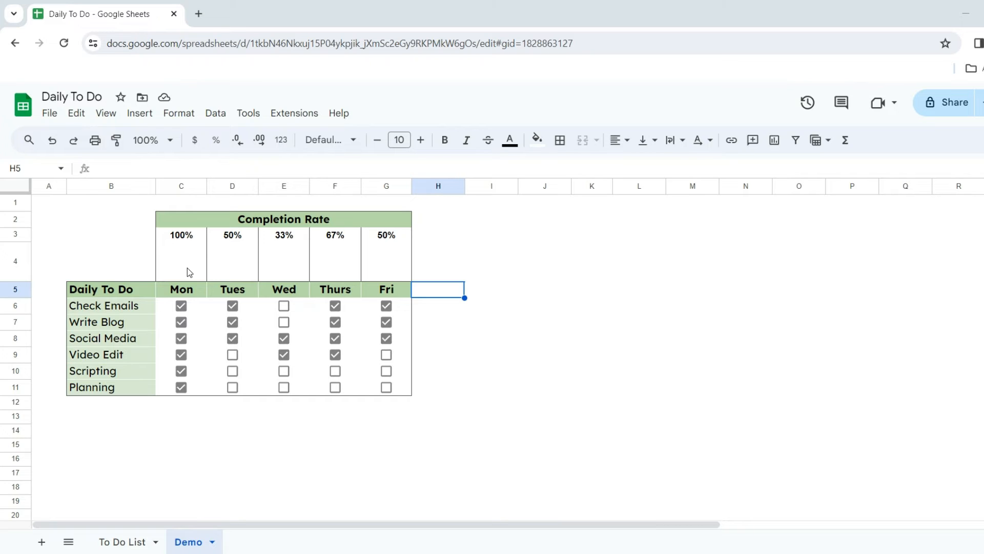
# Add a green column SPARKLINE at fixed 50%, ymin 0% to ymax 100%, in C4.
pyautogui.click(181, 261)
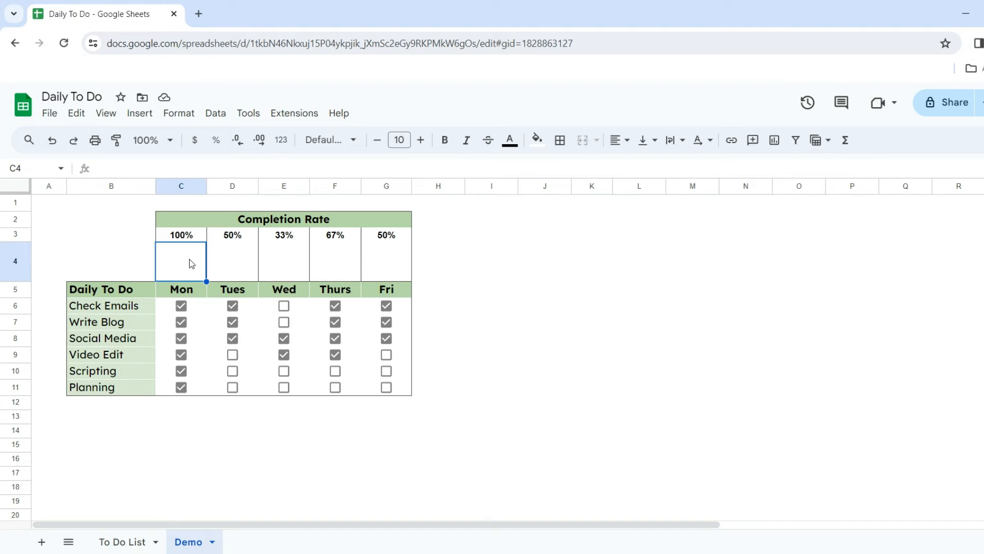
pyautogui.moveTo(55, 280)
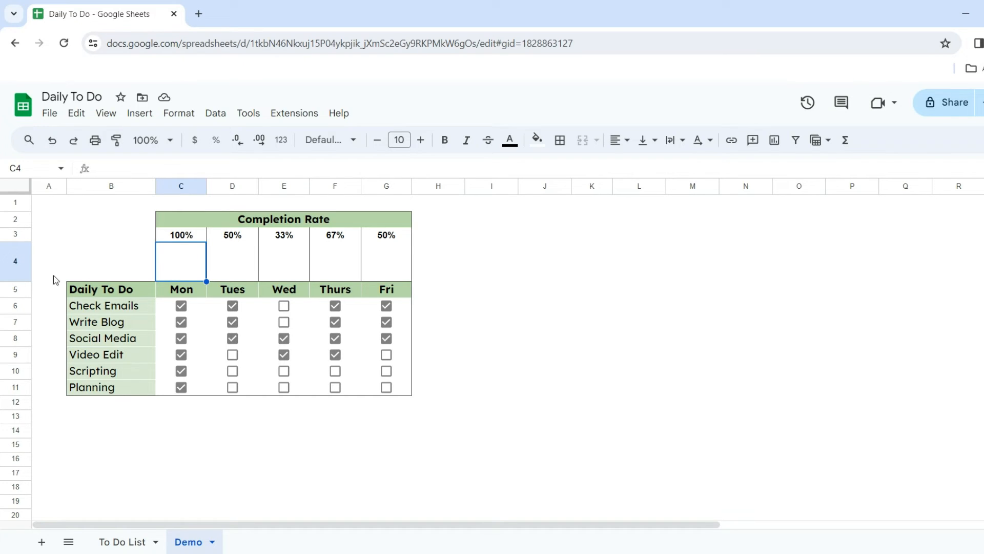
pyautogui.moveTo(133, 194)
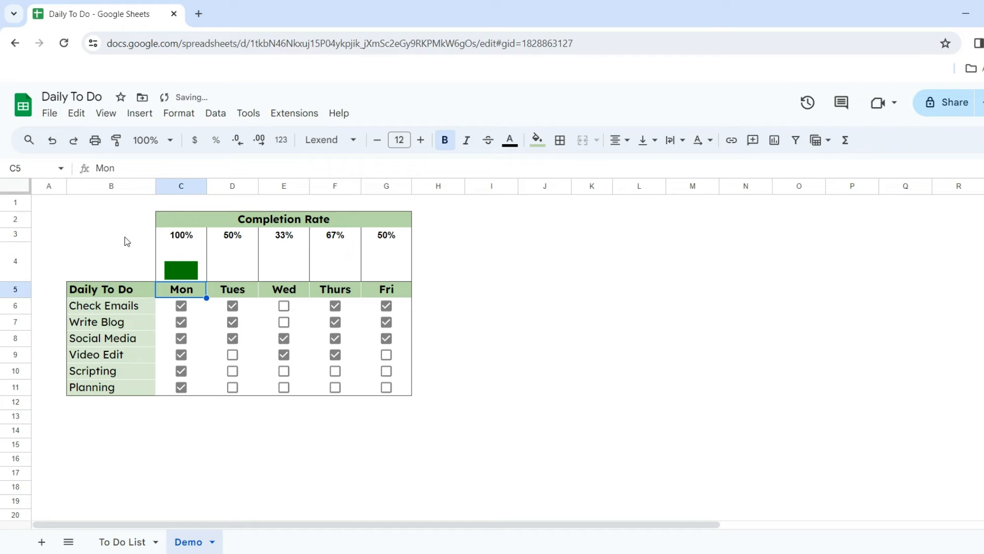
pyautogui.click(180, 262)
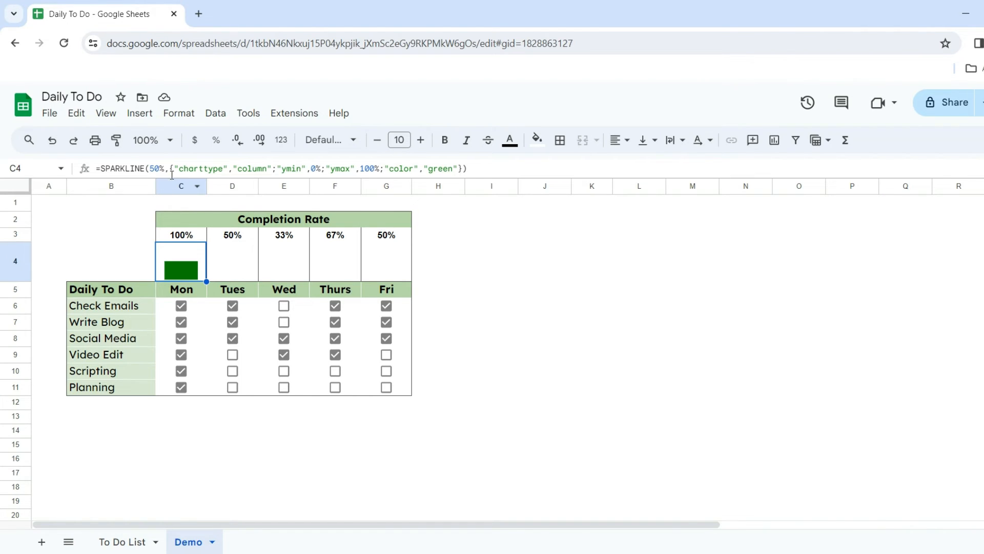
# Replace 50% in C4's SPARKLINE with C3 so the bar follows Monday's rate.
pyautogui.doubleClick(181, 260)
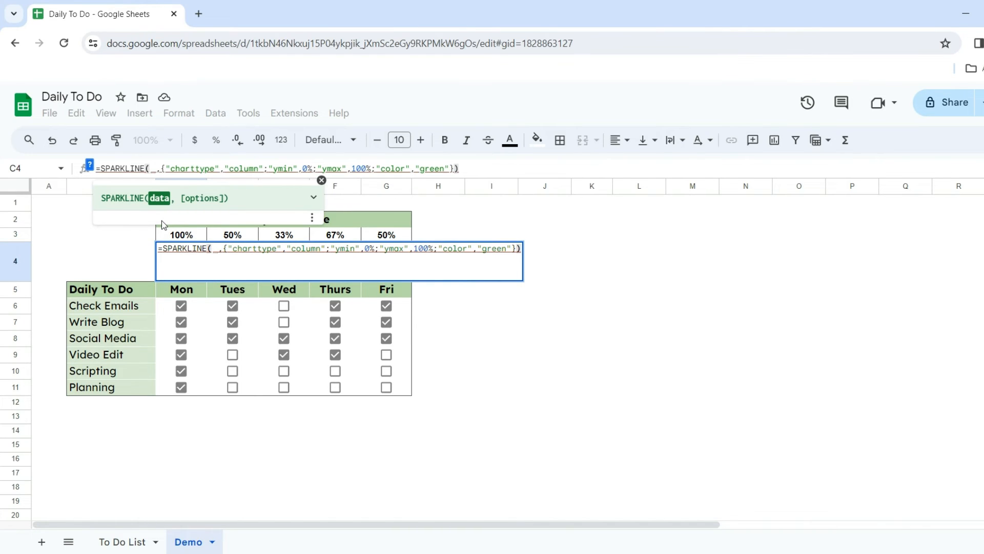
pyautogui.moveTo(182, 237)
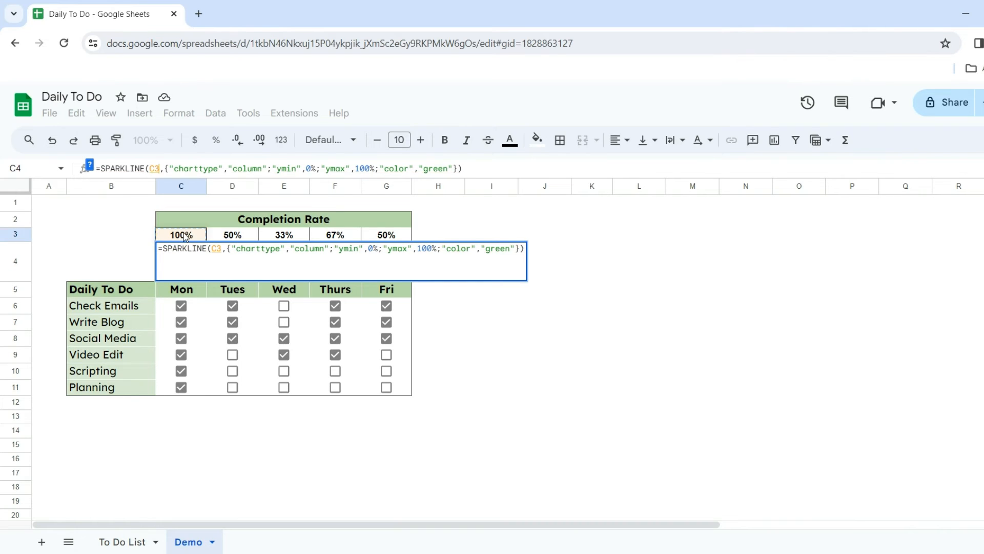
pyautogui.press('enter')
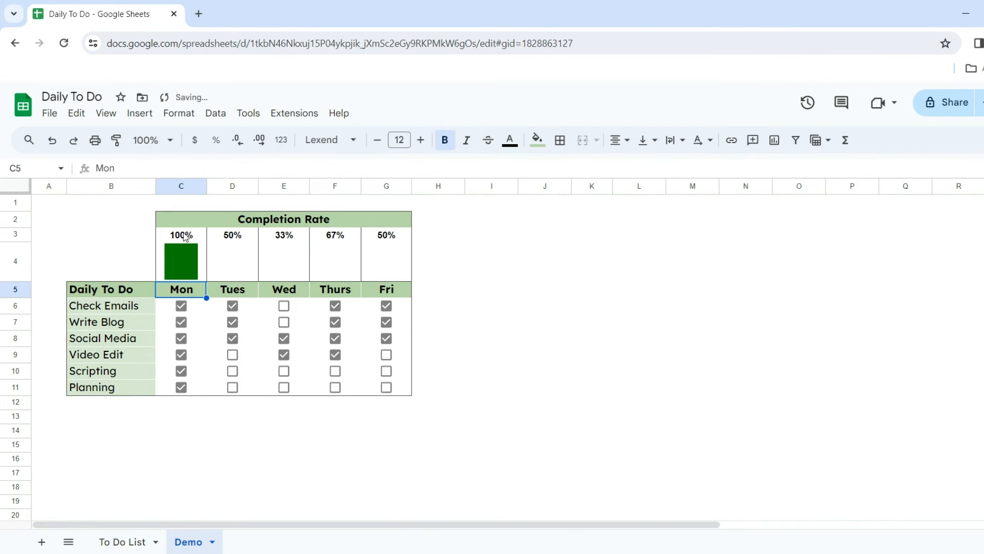
pyautogui.moveTo(191, 258)
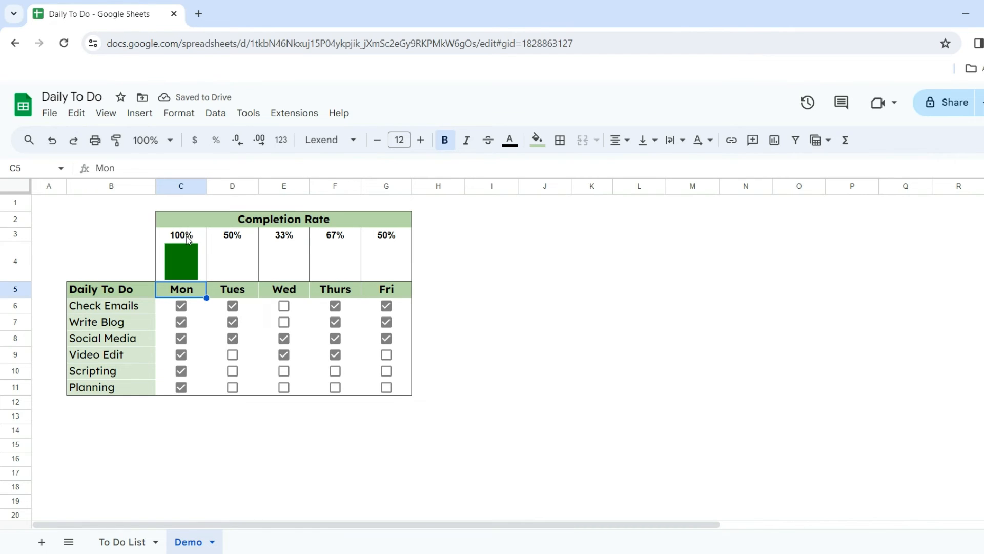
# Toggle Monday's tasks to 50% and extend the progress bar from C4 across to G4.
pyautogui.click(180, 353)
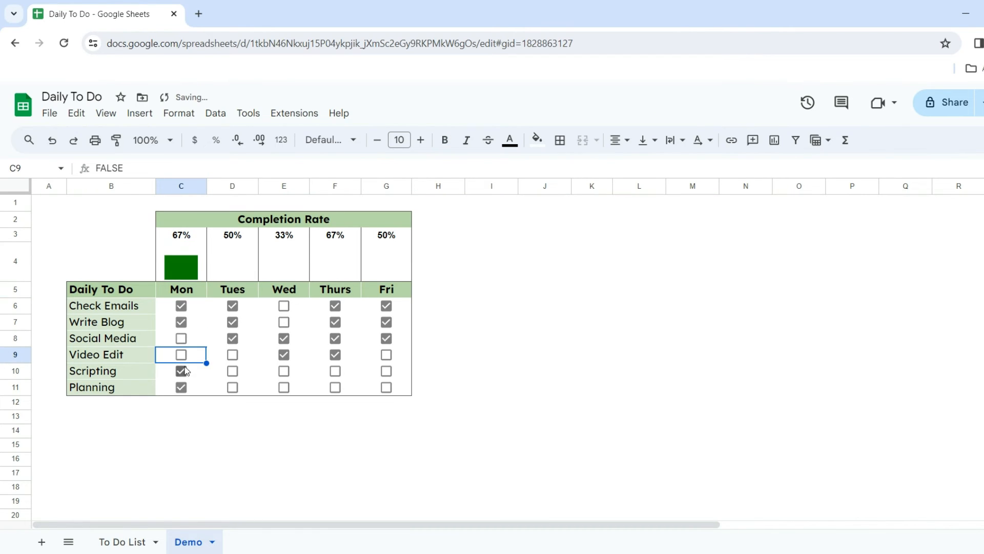
pyautogui.click(180, 338)
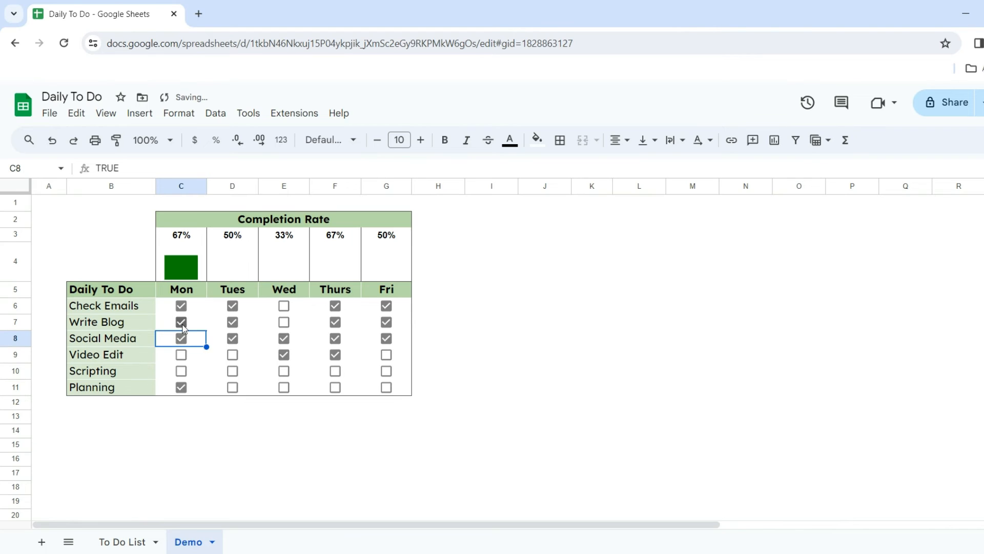
pyautogui.click(180, 322)
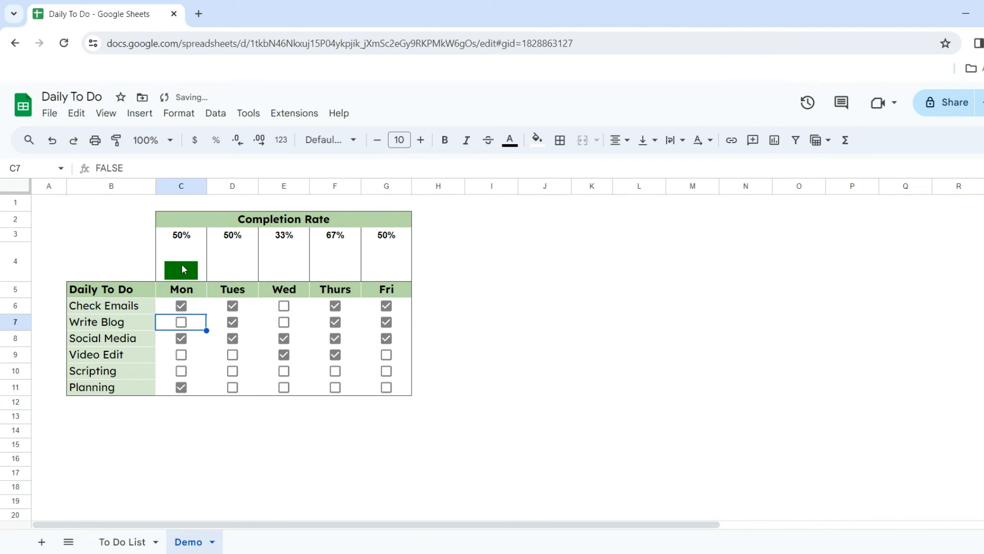
pyautogui.click(180, 260)
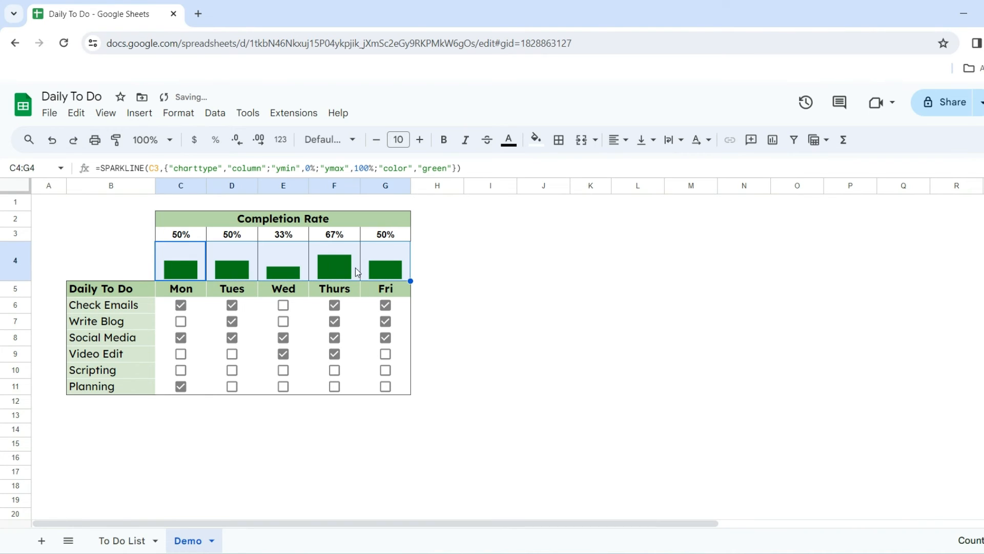
pyautogui.moveTo(466, 351)
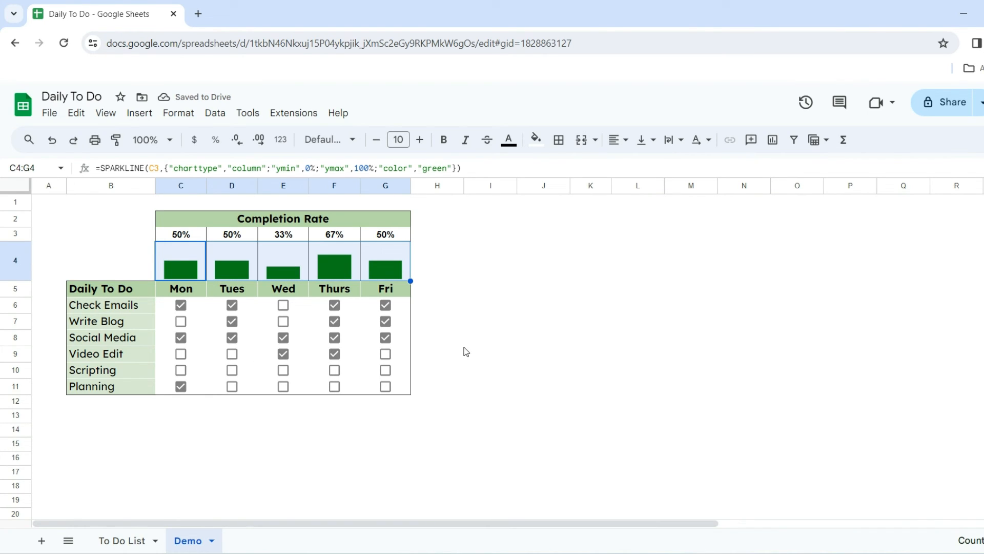
# Tick Wednesday's remaining tasks so its bar fills at 100%.
pyautogui.click(283, 304)
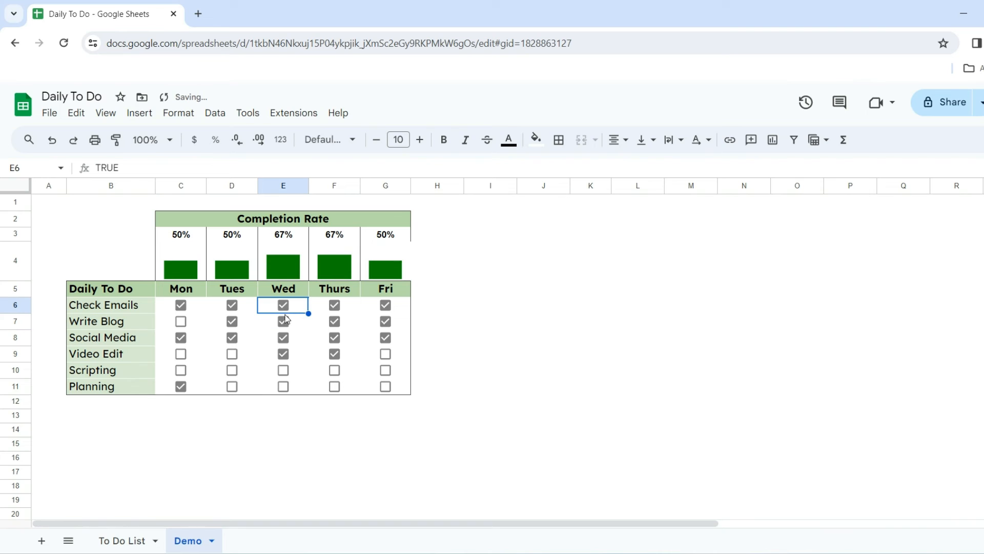
pyautogui.click(283, 386)
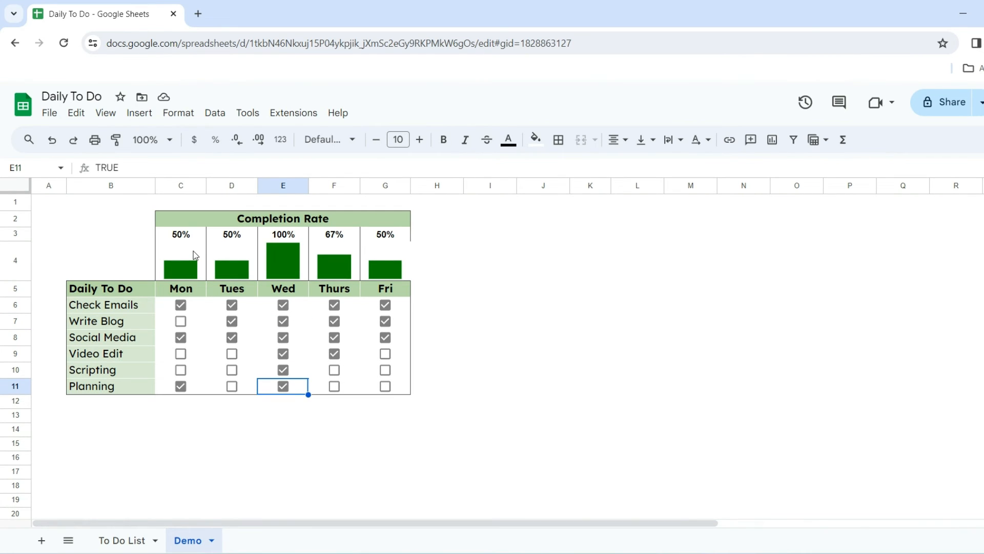
pyautogui.click(181, 259)
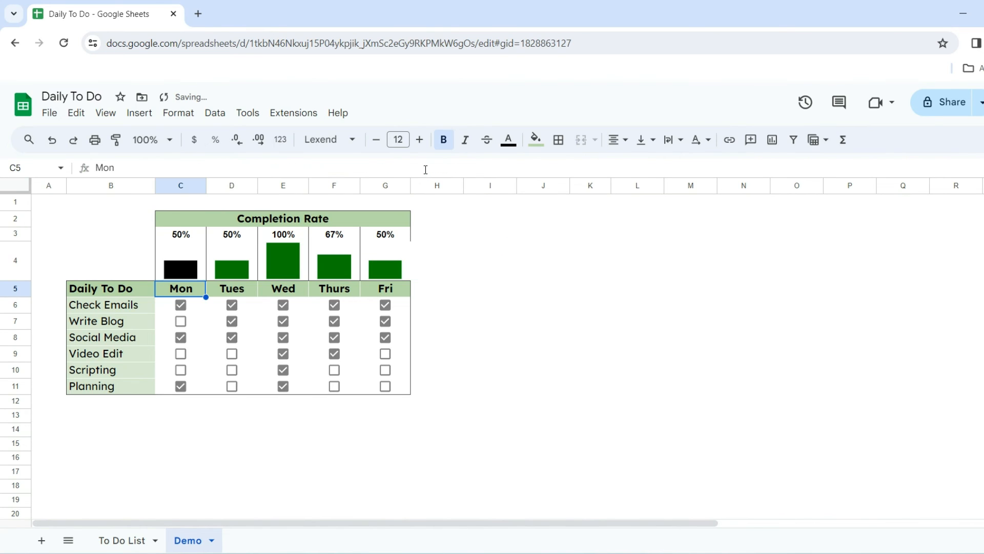
pyautogui.moveTo(184, 267)
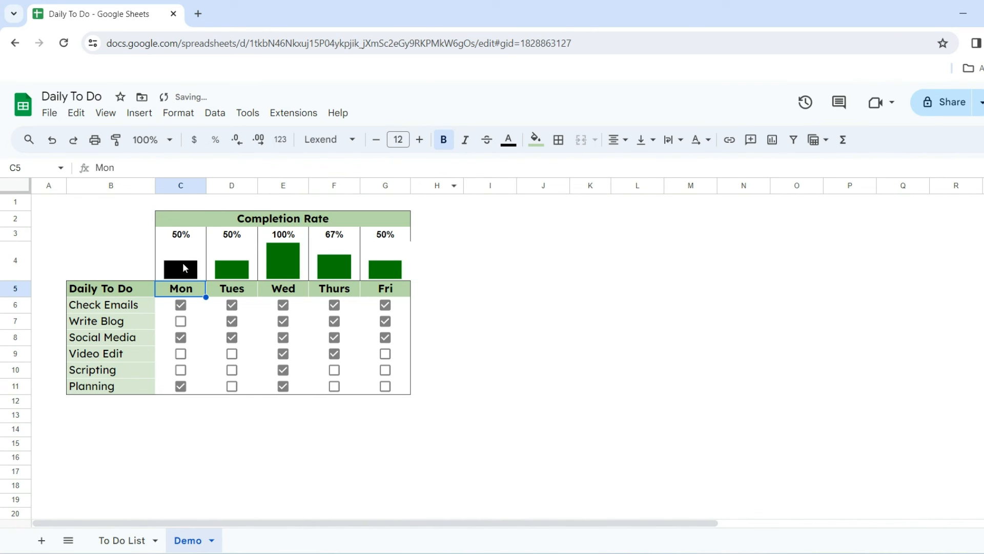
pyautogui.click(181, 260)
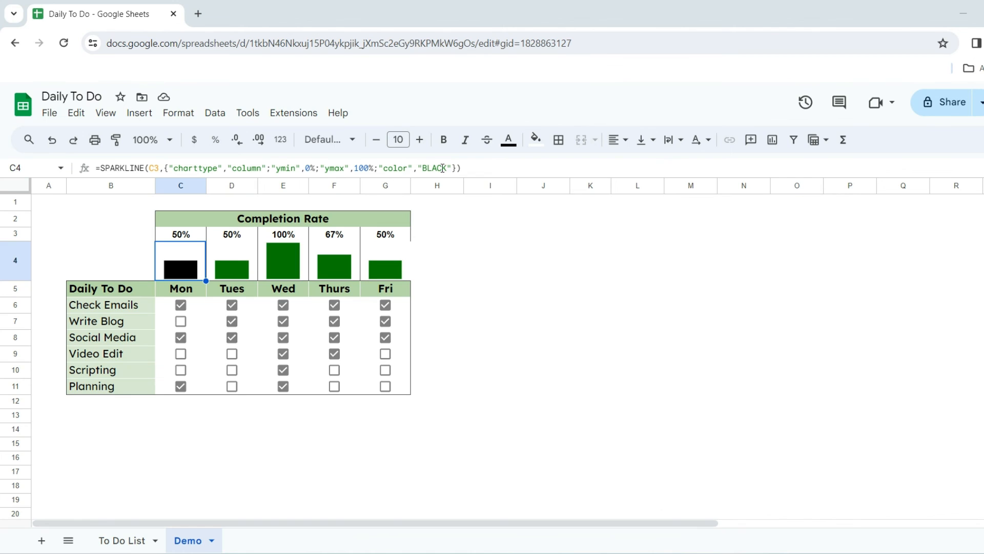
pyautogui.doubleClick(181, 260)
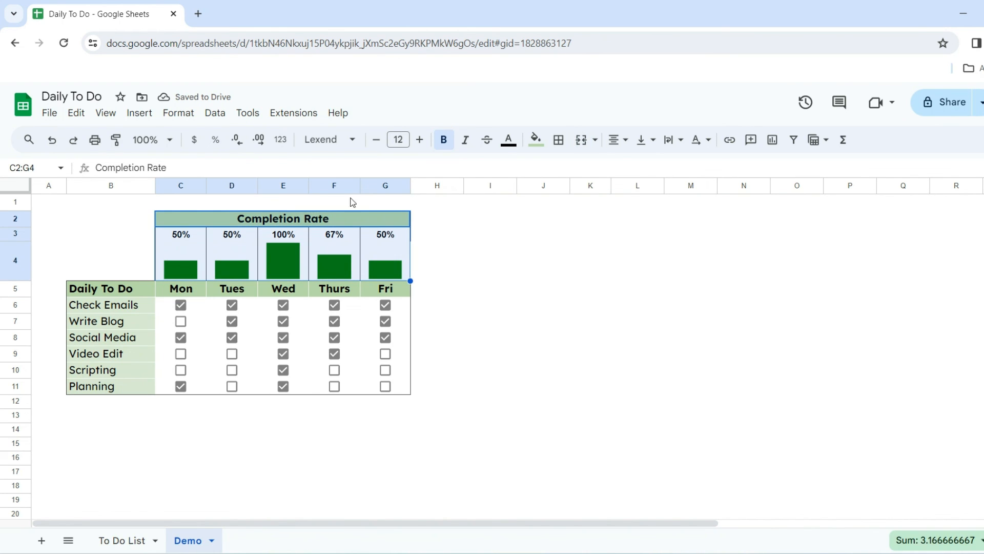
pyautogui.moveTo(558, 139)
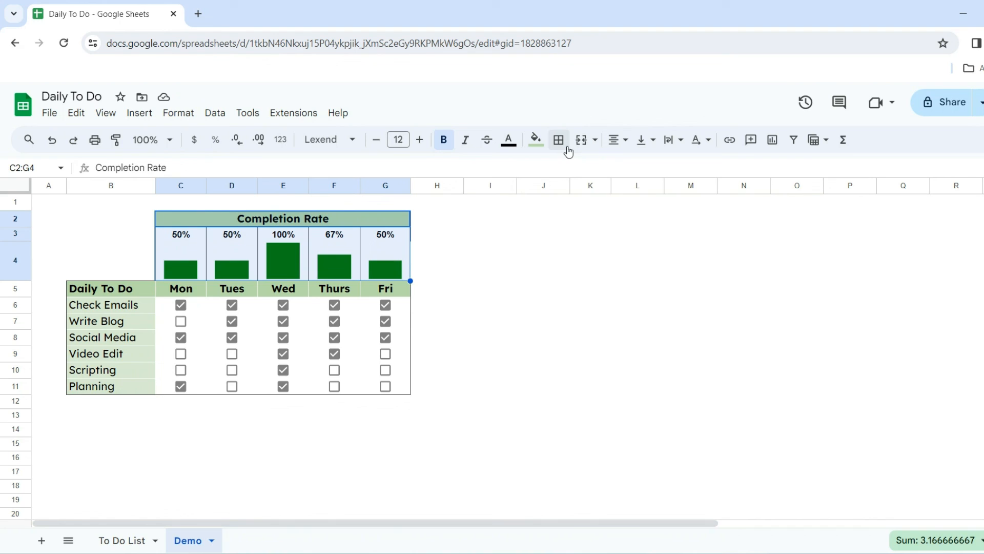
# Apply borders to the Completion Rate block C2:G4.
pyautogui.click(557, 139)
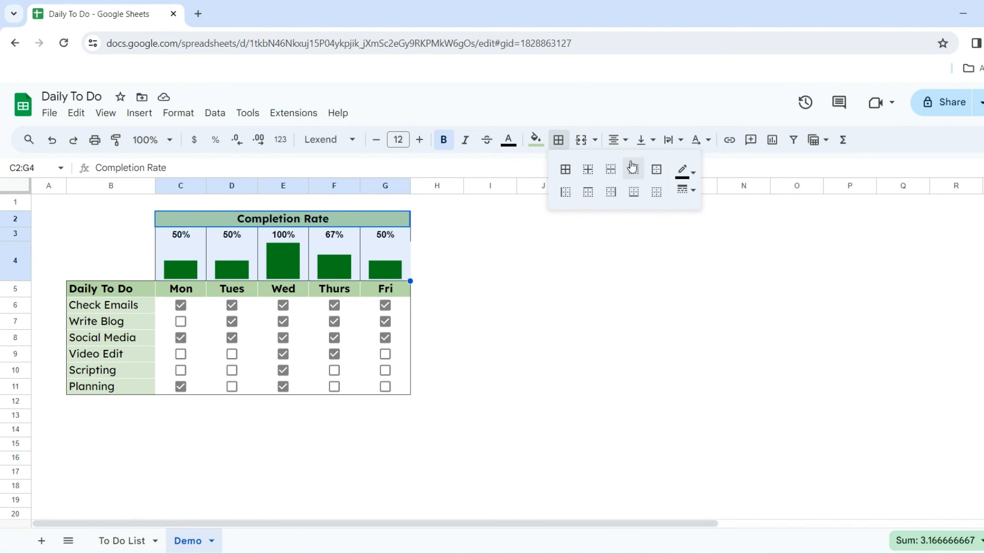
pyautogui.click(656, 169)
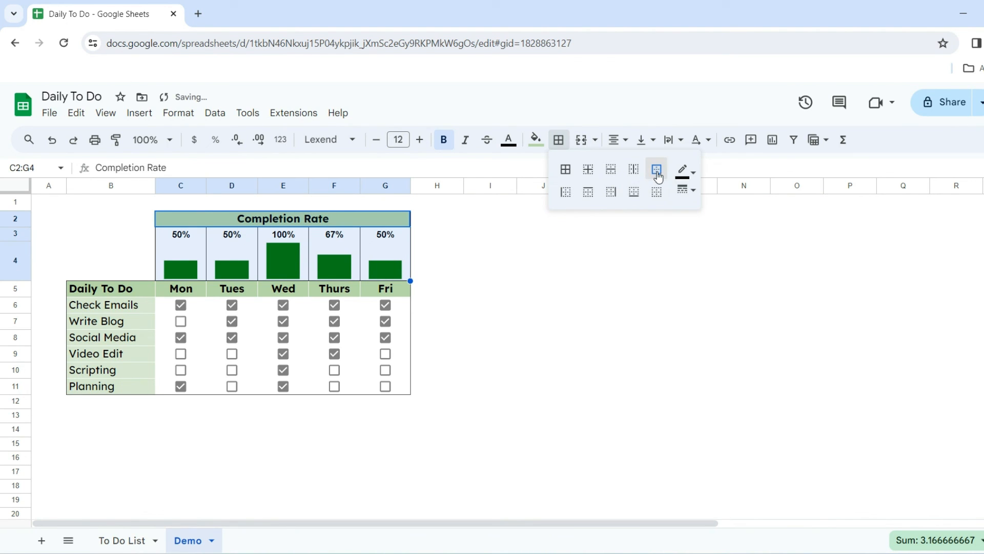
pyautogui.click(542, 261)
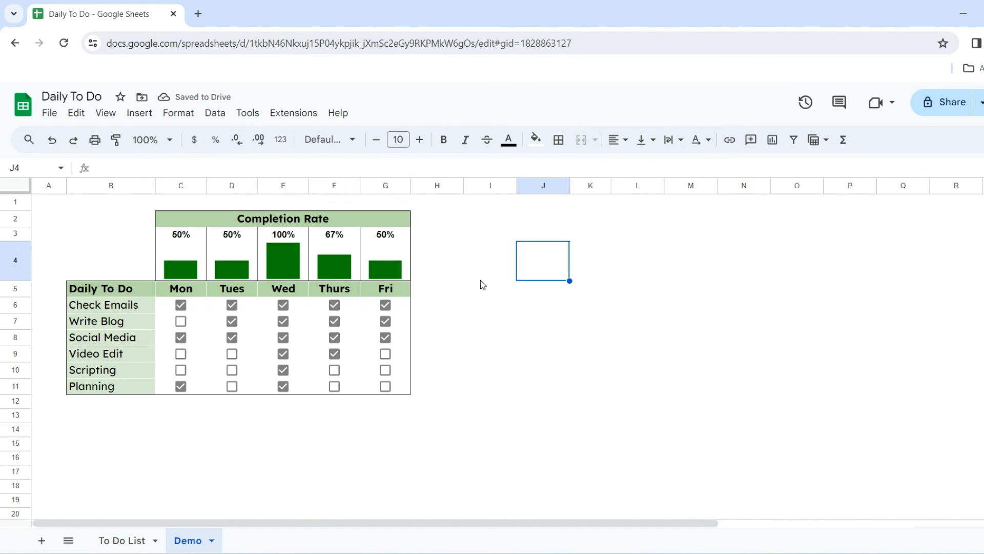
pyautogui.moveTo(295, 247)
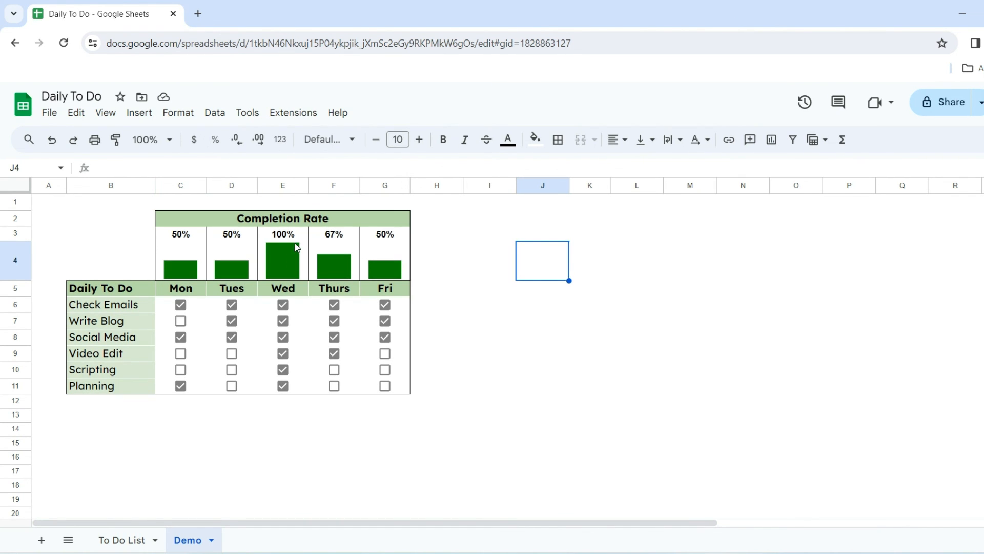